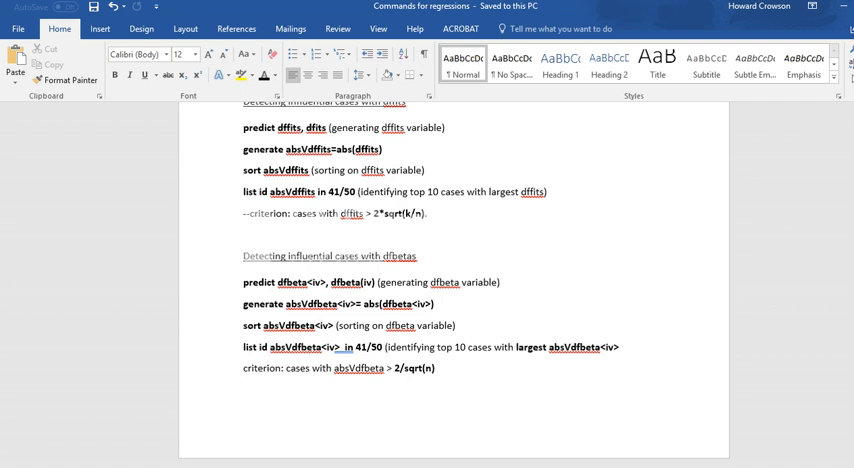
Review the dfbeta command template in Word, then switch back to Stata.
click(436, 368)
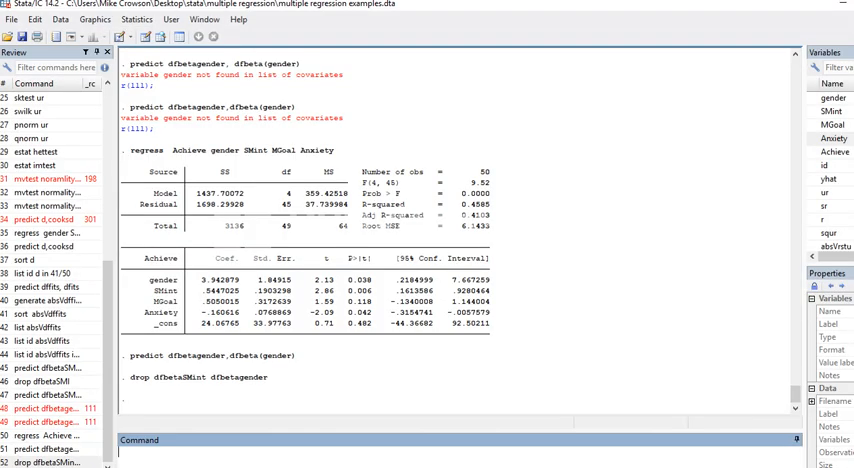
Enter the template command predict dfbeta<iv>, dfbeta(iv) with the variable name to be filled in.
text(predict dfbeta<iv>, dfbeta(iv))
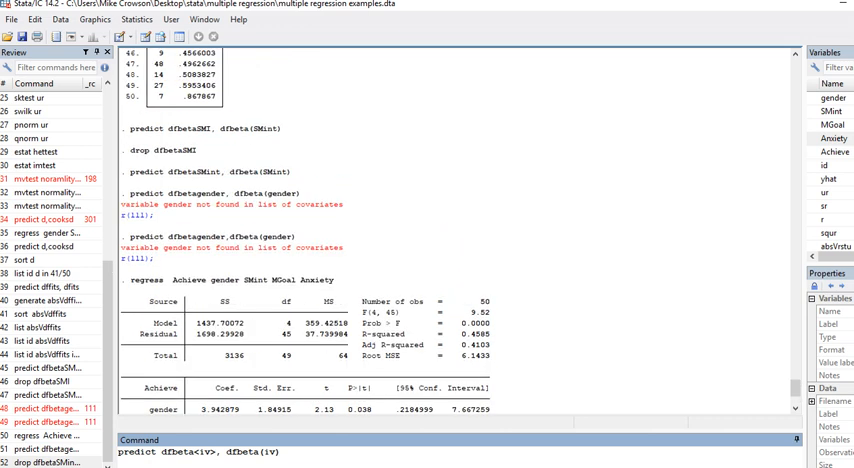
scroll(down, 3)
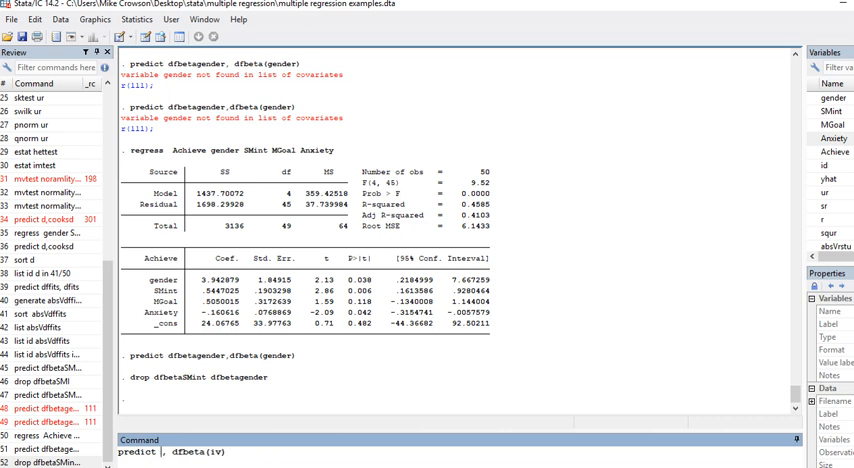
Run predict dfbetagender, dfbeta(gender) to add gender's DFBETA variable.
text(what)
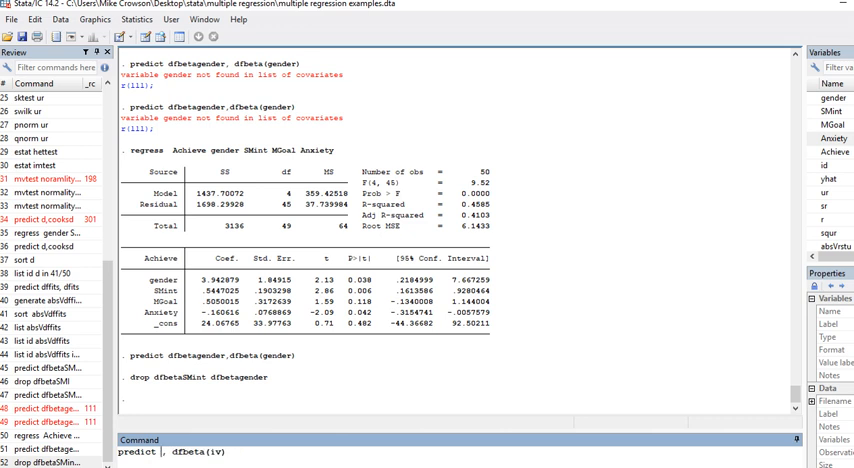
text(deb)
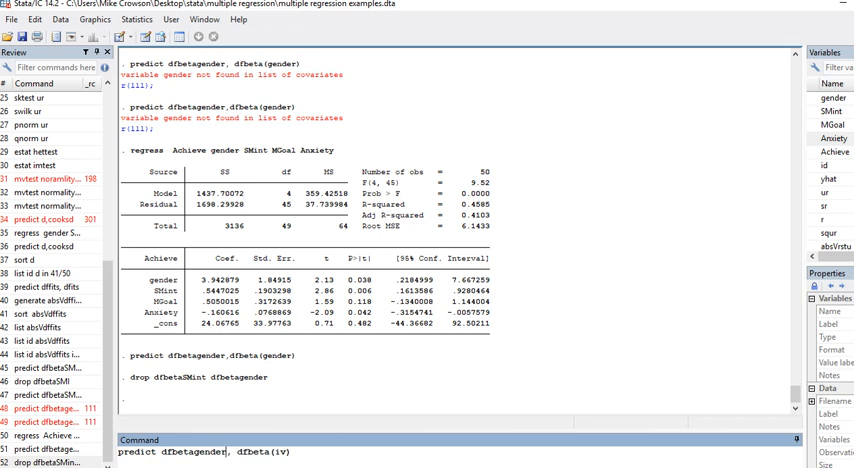
key(BackSpace)
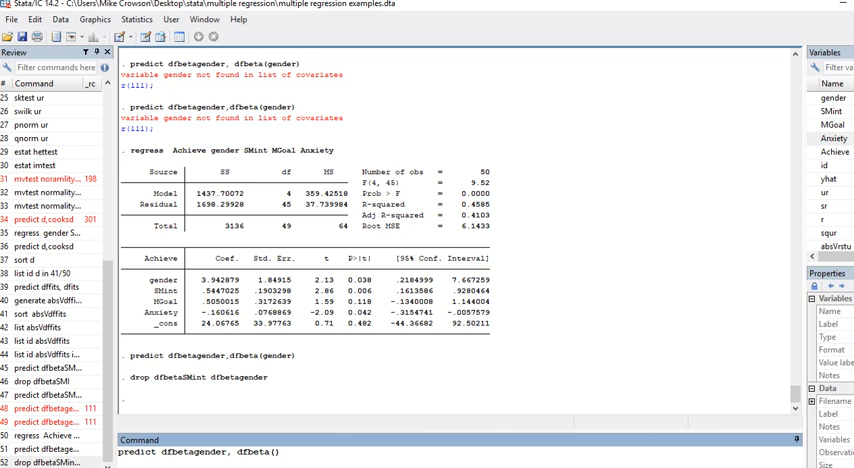
click(825, 97)
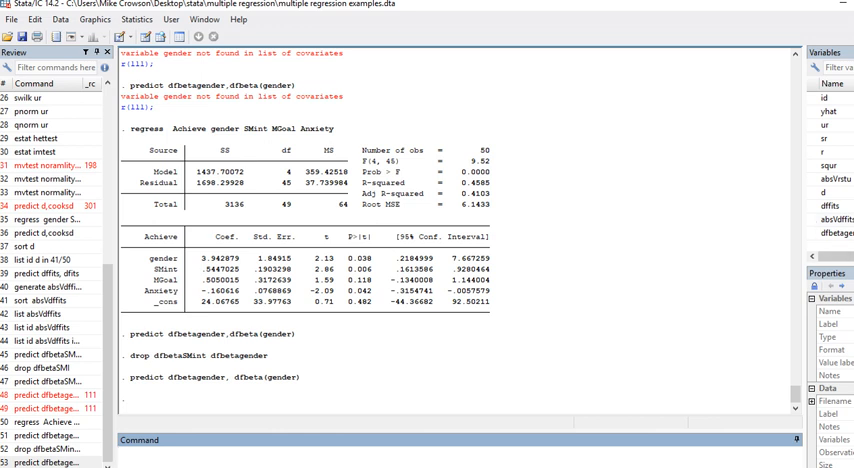
Run predict dfbetaSMI, dfbeta(SMint) to add SMint's DFBETA variable.
text(p)
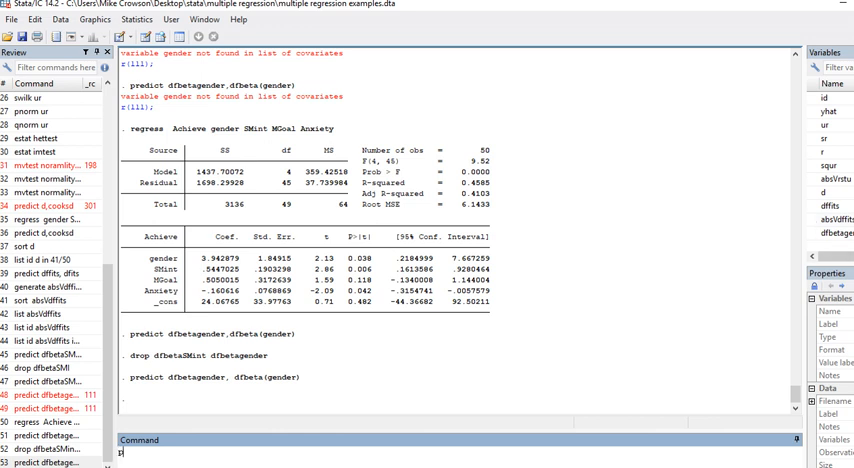
text(redict)
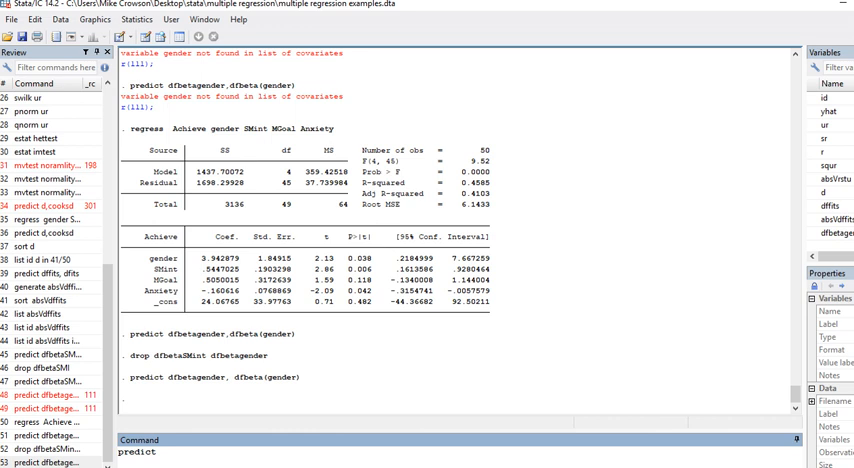
text(dfbetaSMI)
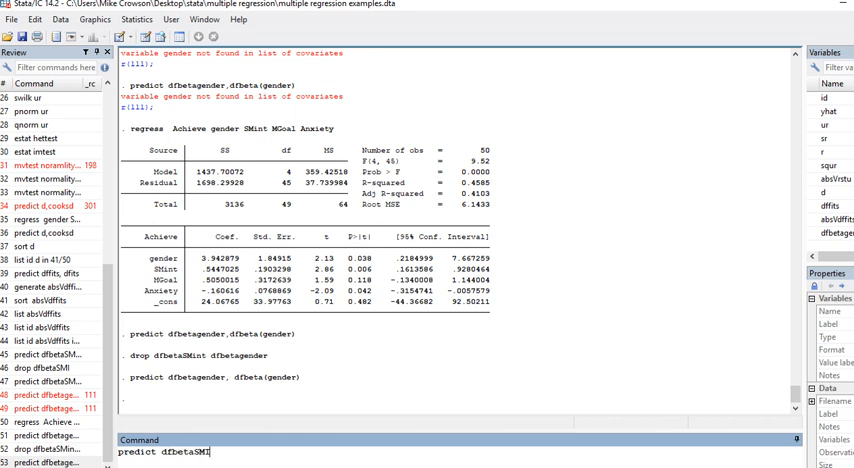
text(, dfbeta()
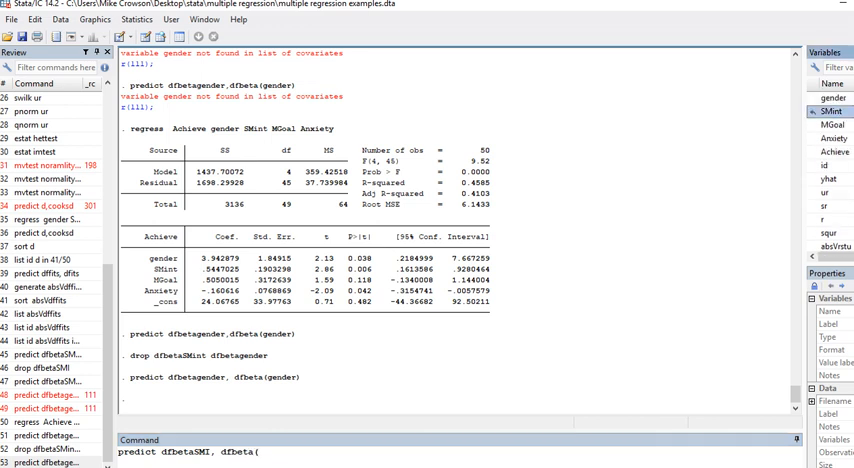
text(SMint)
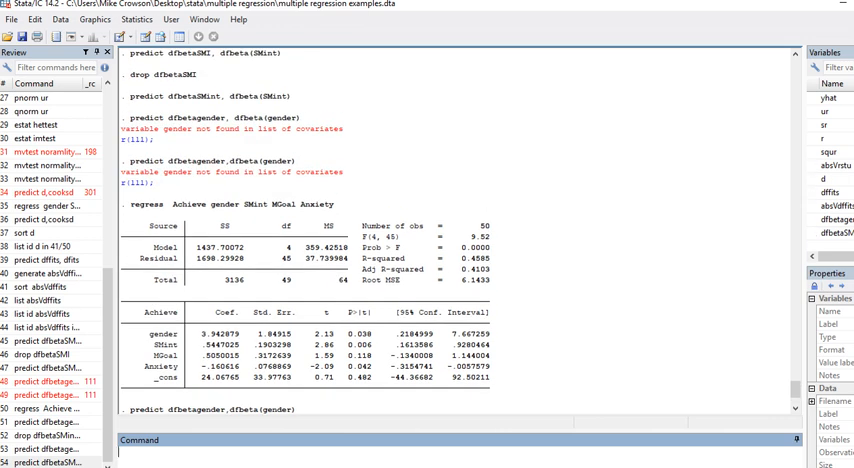
scroll(down, 3)
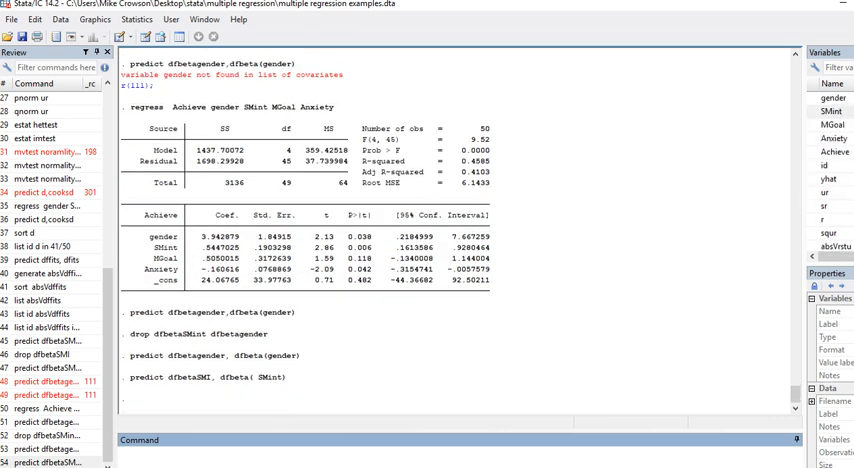
Run predict dfbetaMG, dfbeta(MGoal) to add MGoal's DFBETA variable.
text(predict dfbetaMG, dfbeta()
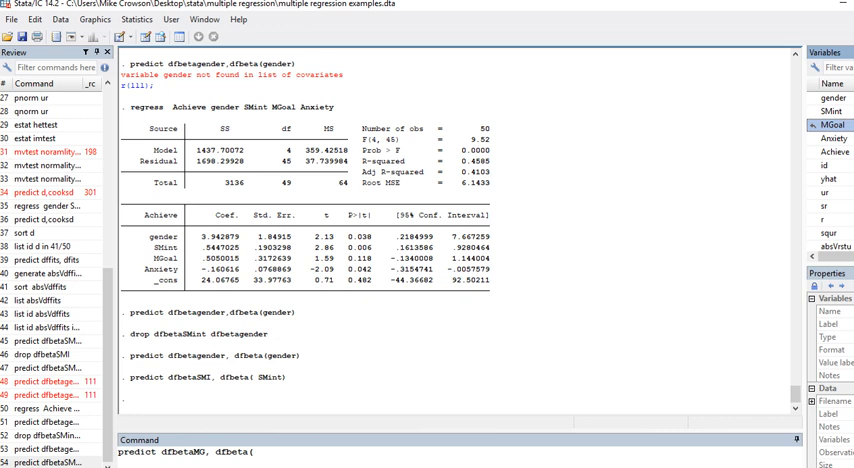
text(MGoal)
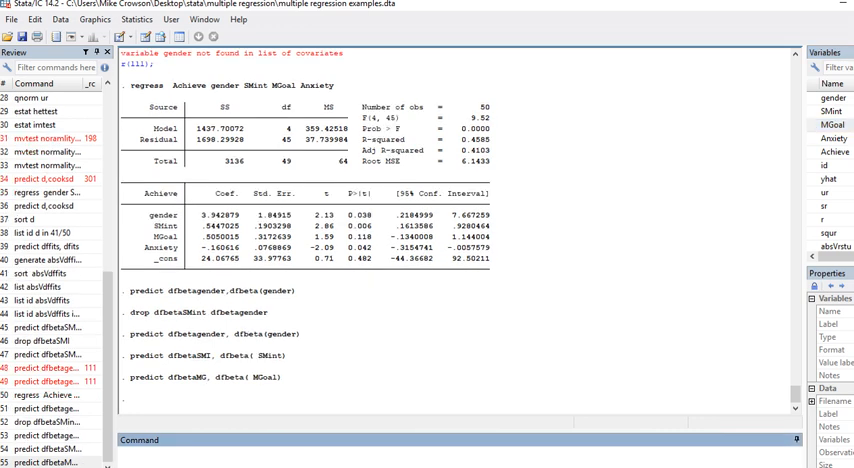
scroll(down, 3)
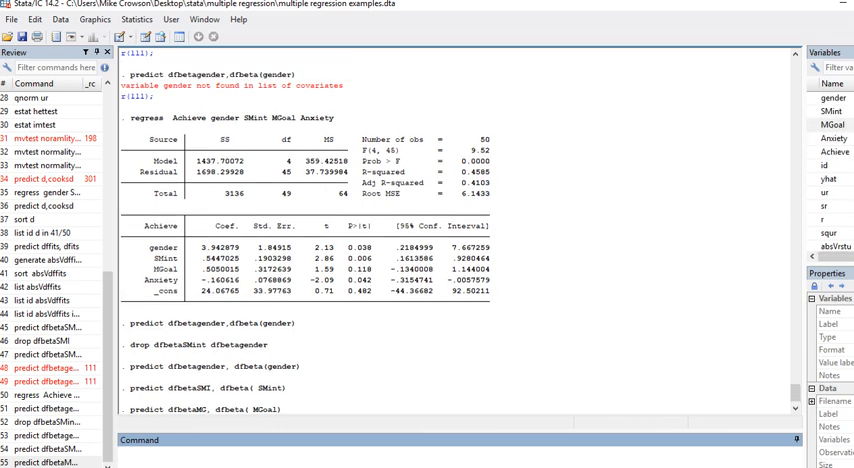
Run predict dfbetaAnx, dfbeta(Anxiety) to add Anxiety's DFBETA variable.
text(predict dfbetaAnx, dfbeta)
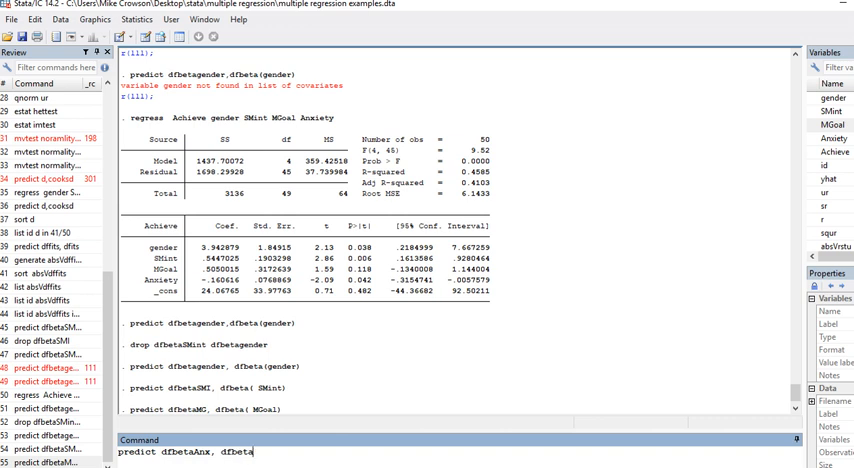
text((Anxiety)
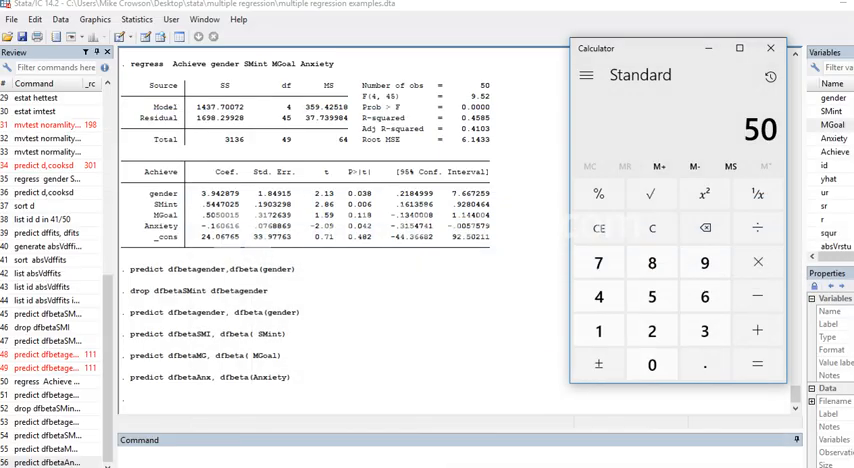
Compute the square root of 50 in Calculator, about 7.071.
click(646, 194)
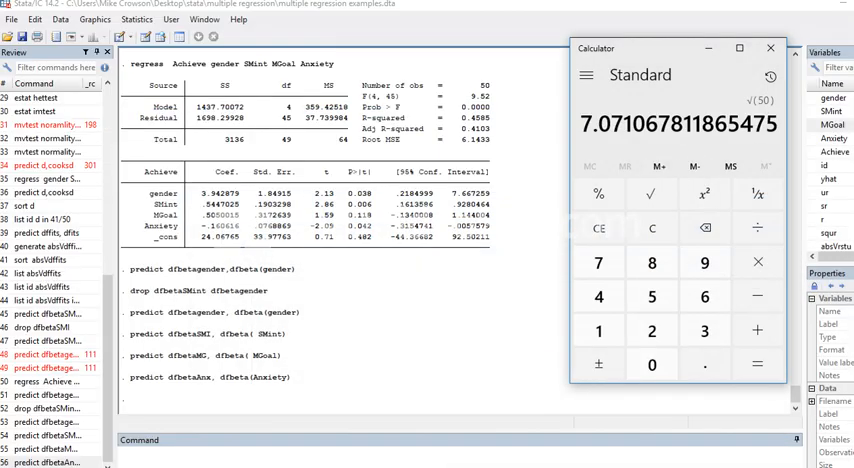
click(757, 228)
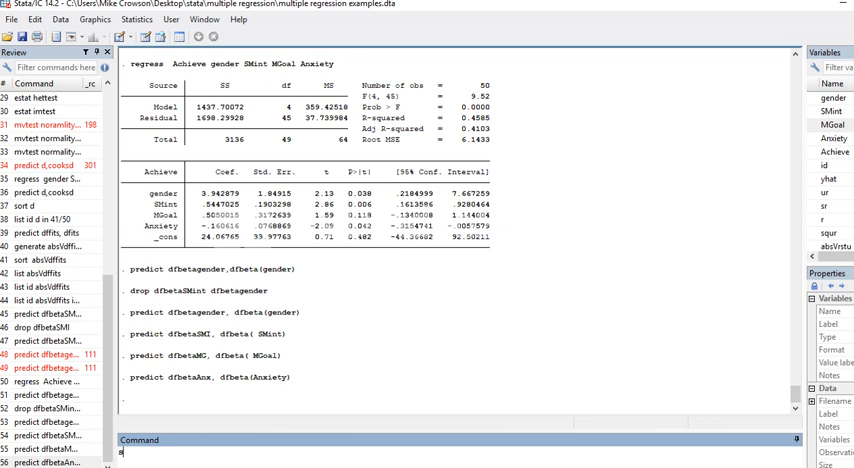
Sort the data by dfbetagender and close the Calculator.
text(sort)
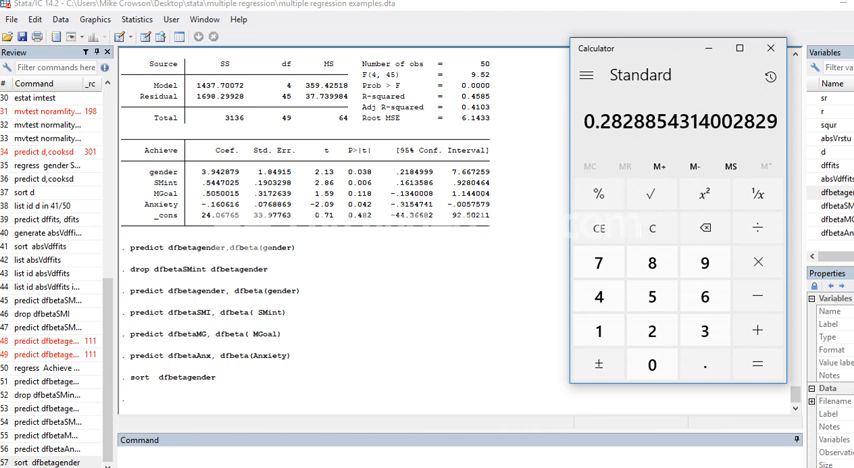
click(773, 48)
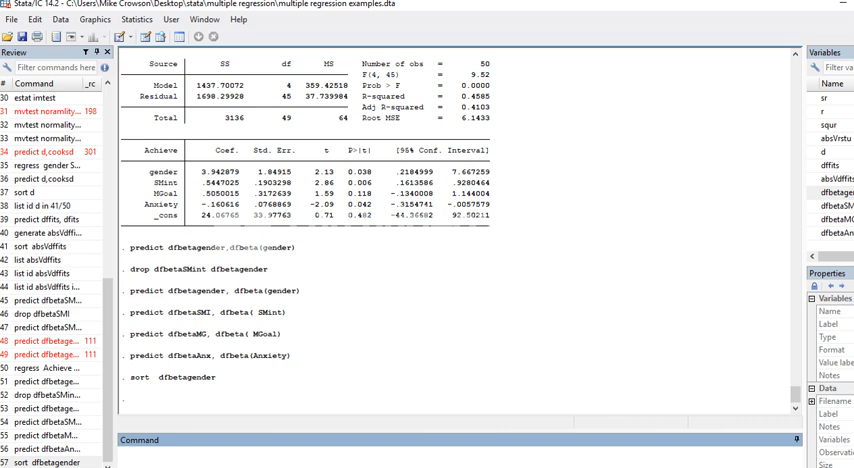
List dfbetagender, then list id with dfbetagender and scroll through the cases.
text(list d)
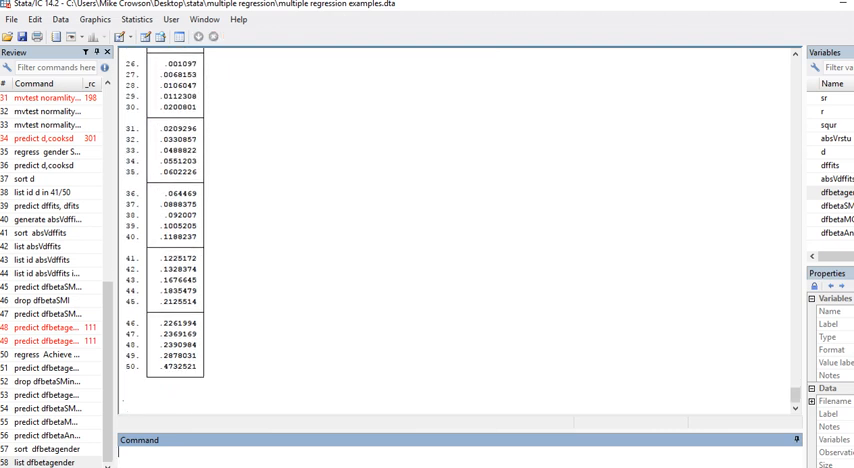
text(list)
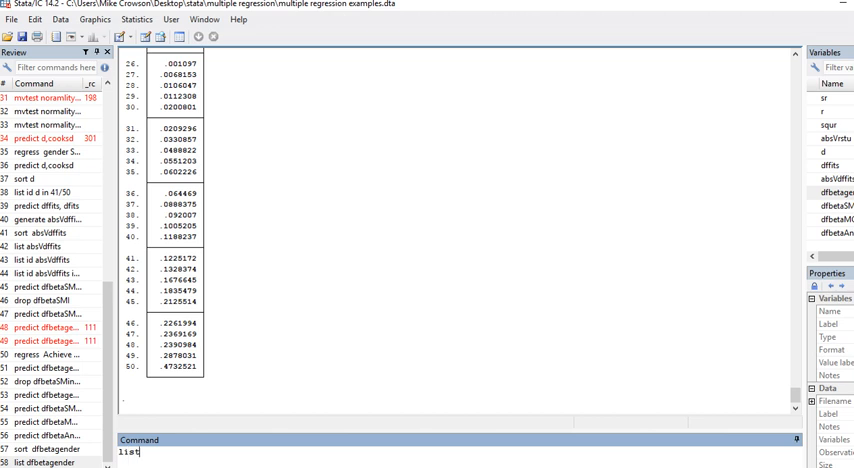
text(dfbb)
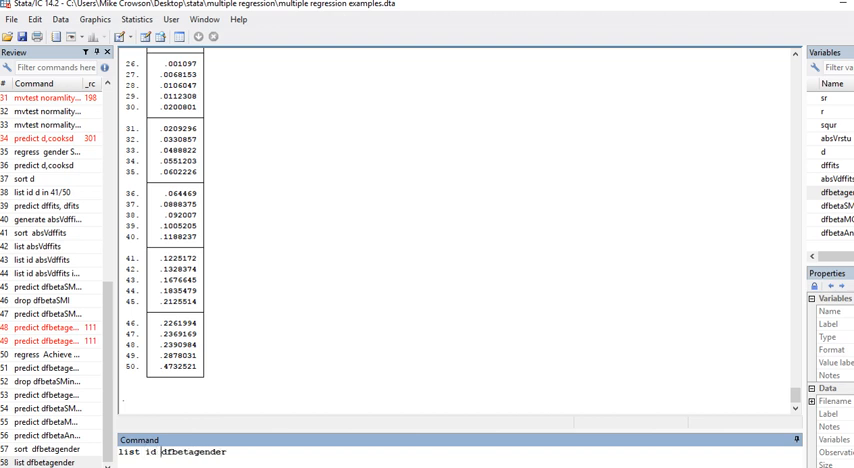
key(Return)
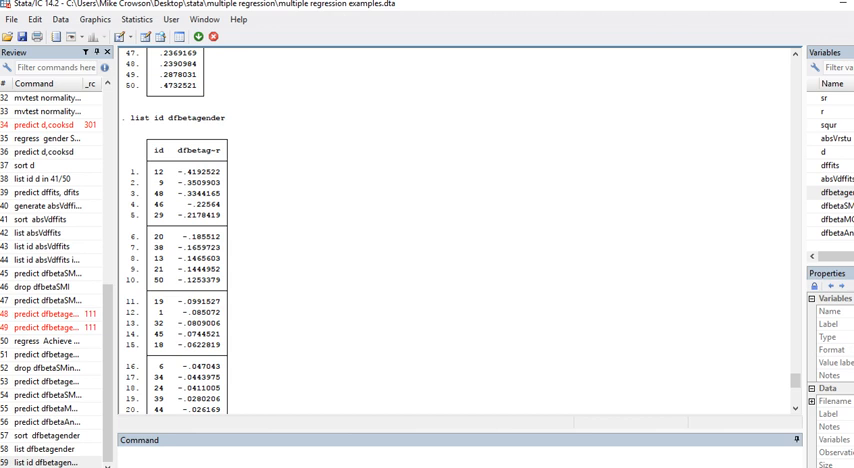
scroll(down, 3)
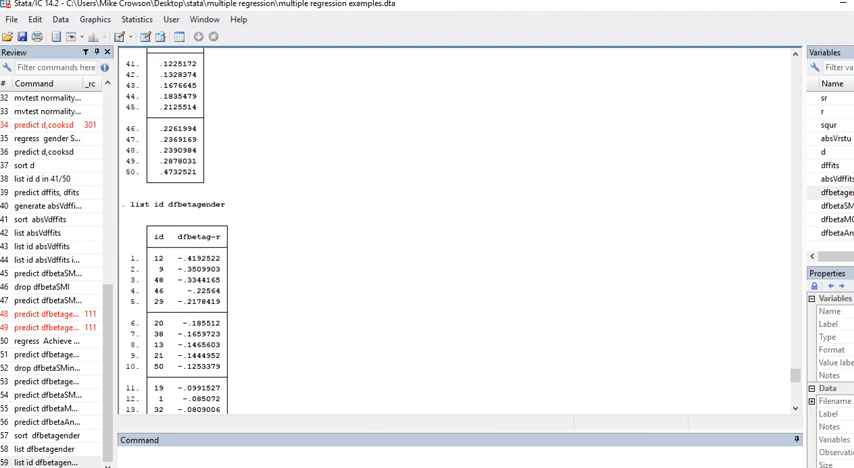
scroll(down, 3)
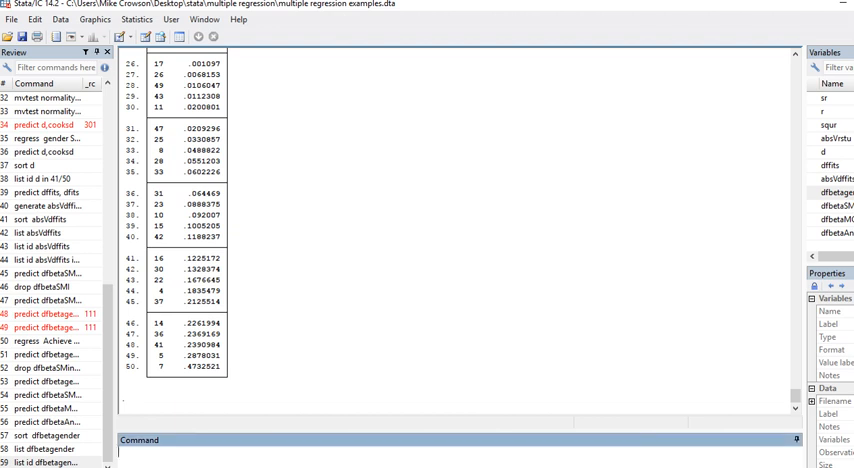
List id with dfbetaSMI for all 50 cases.
text(list)
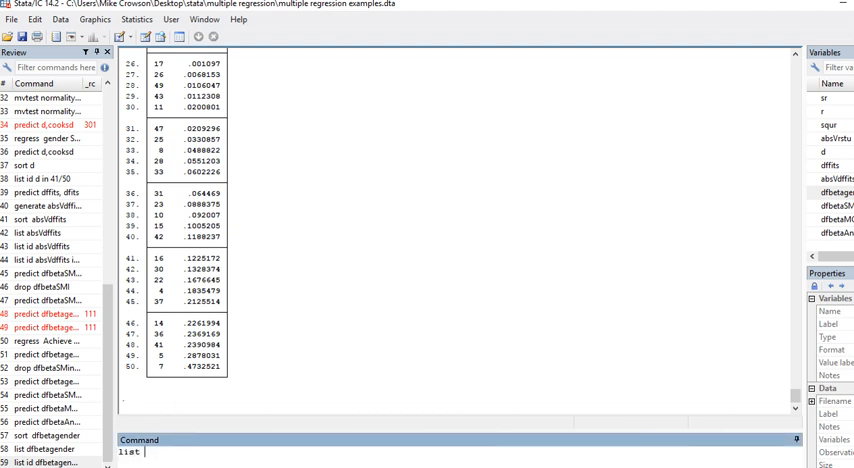
text(id)
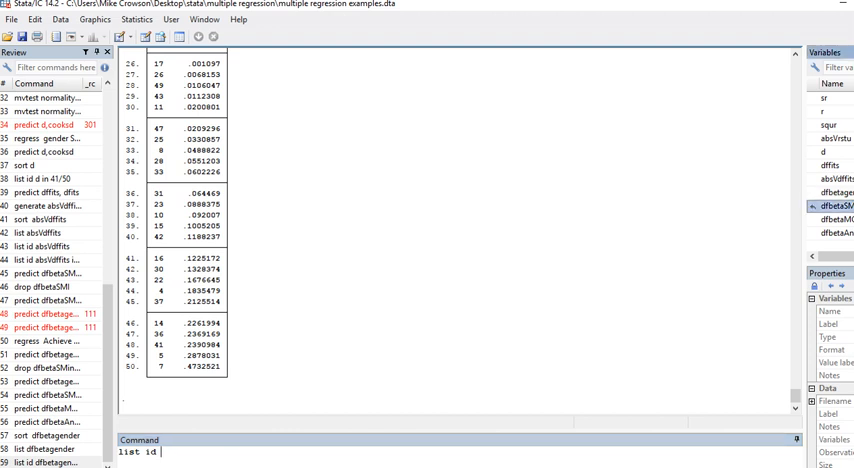
key(Return)
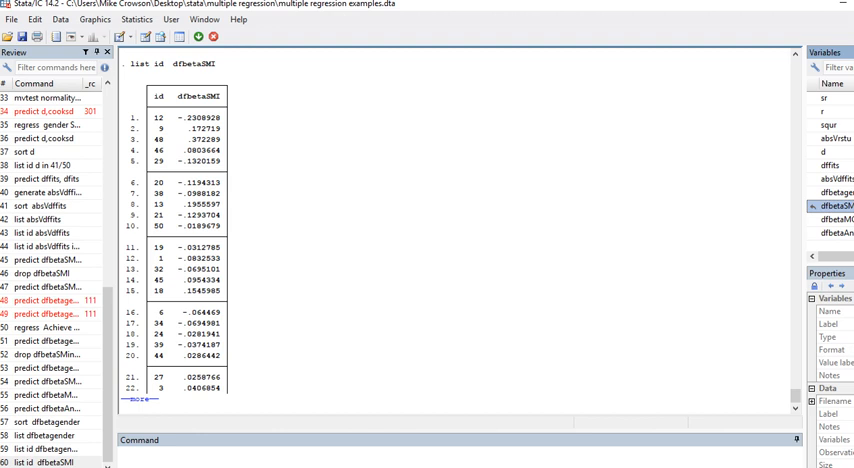
text(rt)
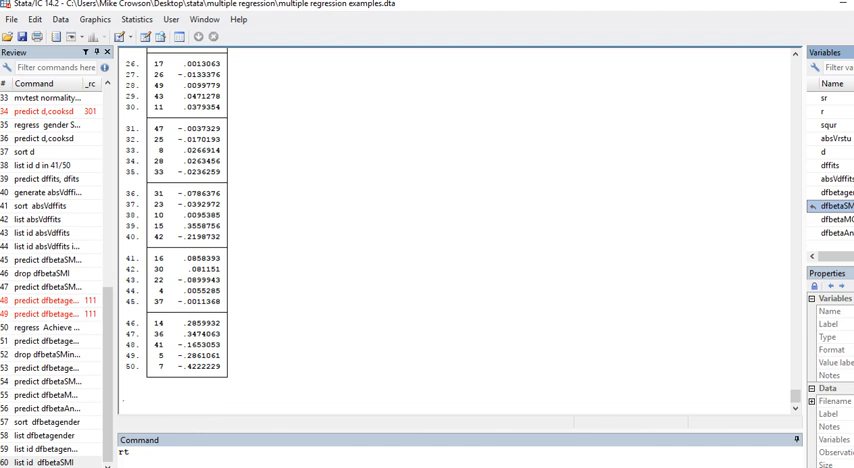
Sort the dataset by dfbetaSMI with 'sort dfbetaSMI'.
text(dfbetaSMI)
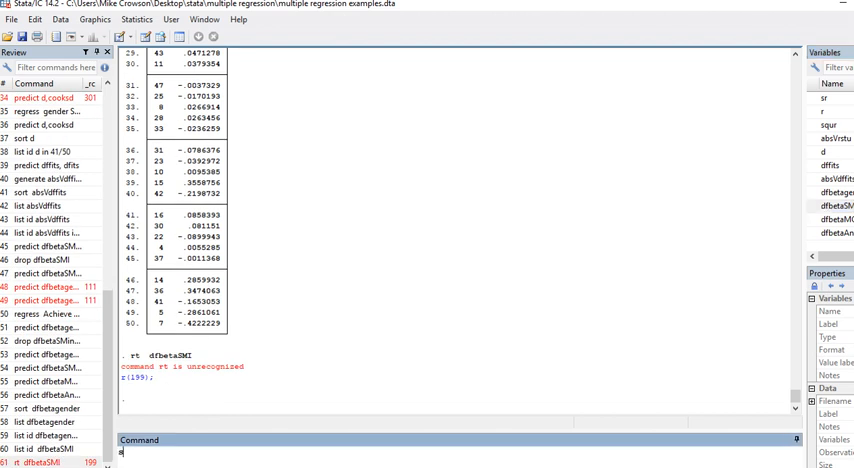
text(sort dfbet)
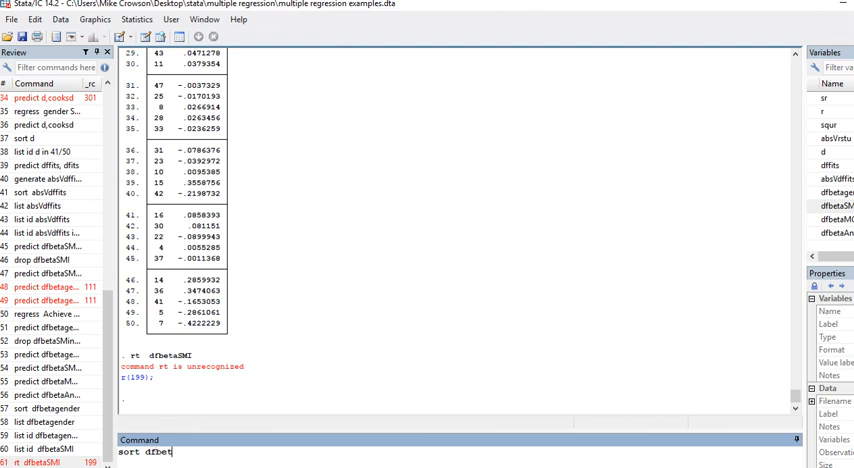
text(SMI)
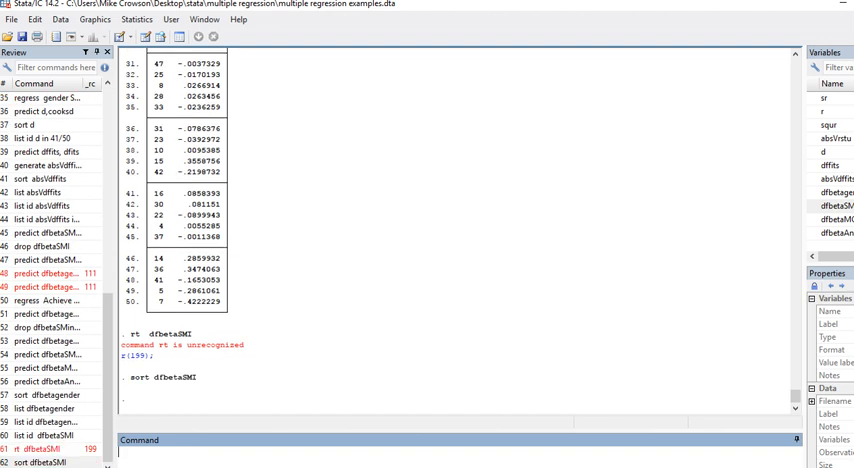
List id and dfbetaSMI, scrolling through the most negative values first.
text(list id)
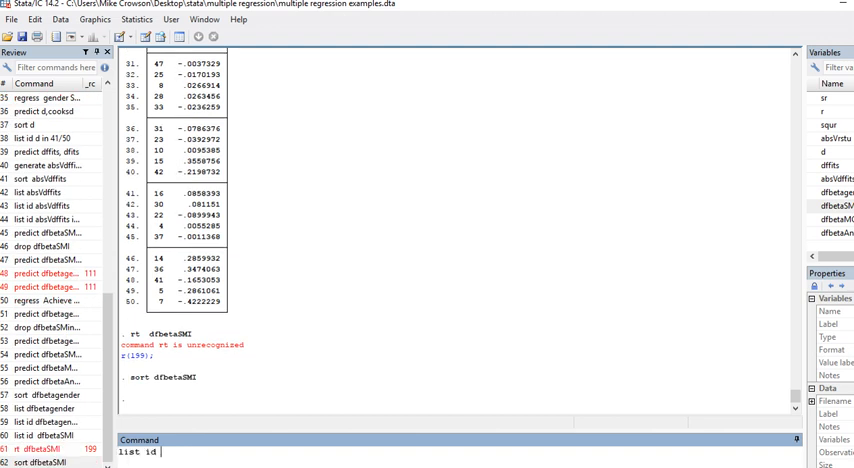
text(dfbeta)
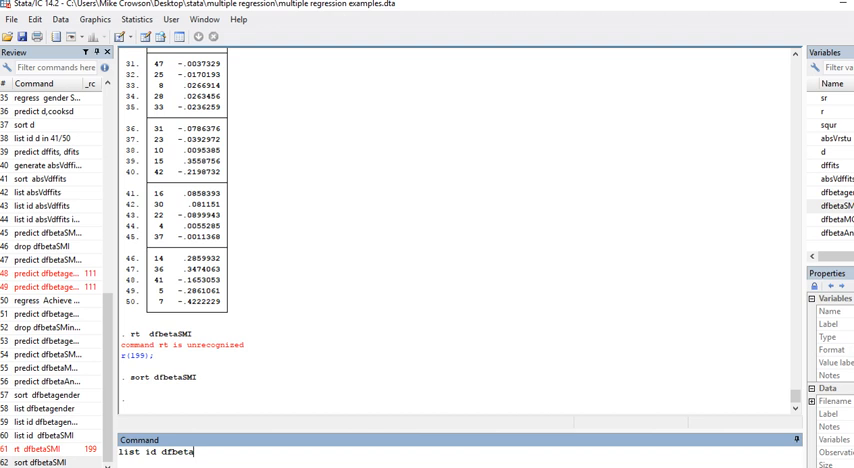
text(SMI)
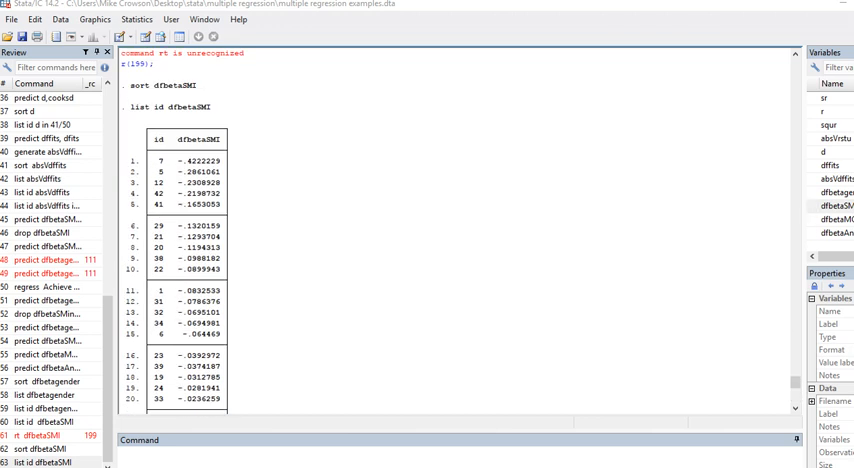
scroll(down, 3)
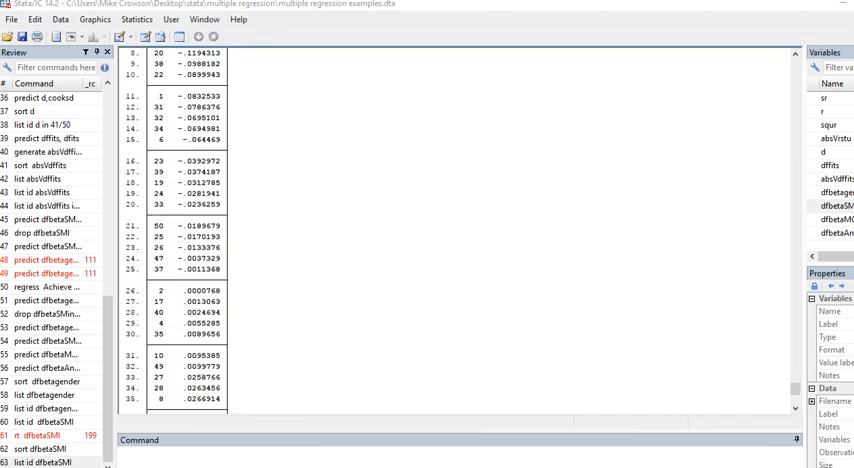
scroll(down, 3)
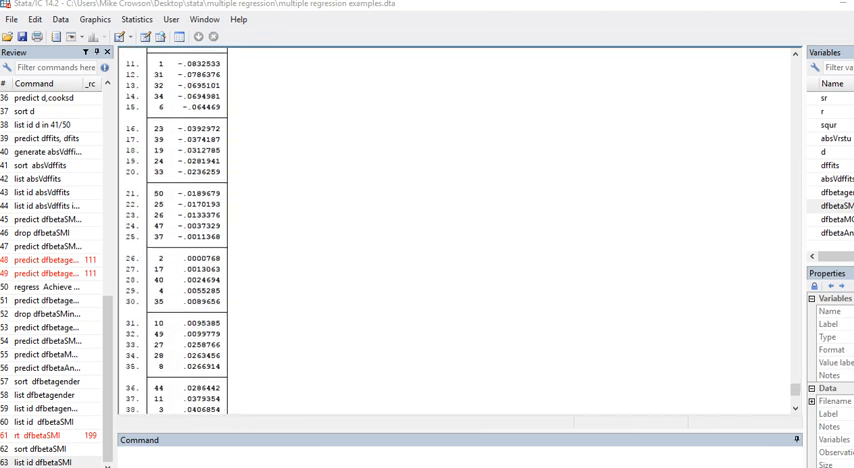